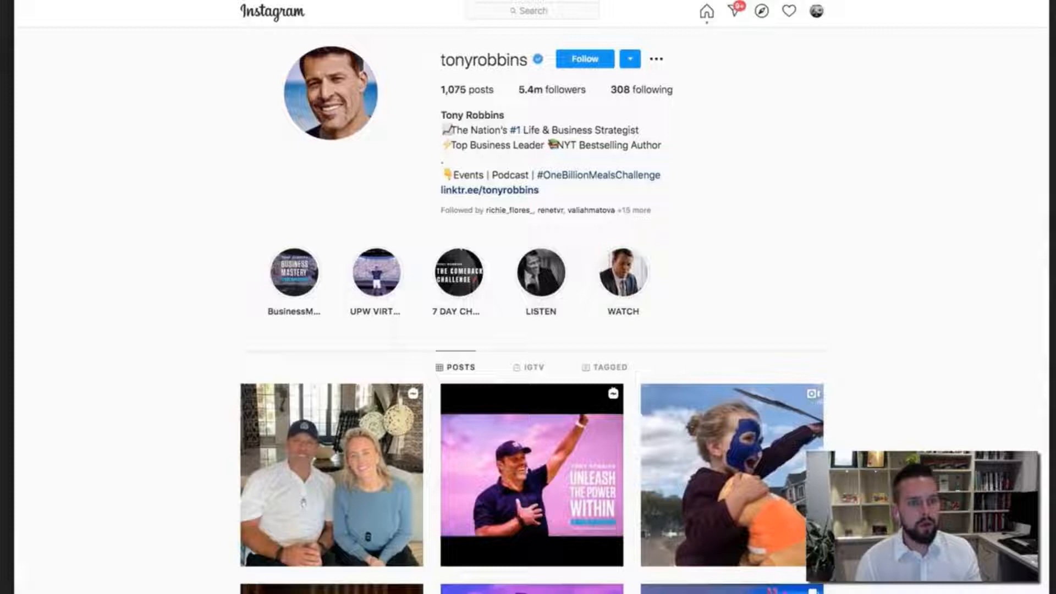
{"action": "mouse_move", "coordinate": [532, 90]}
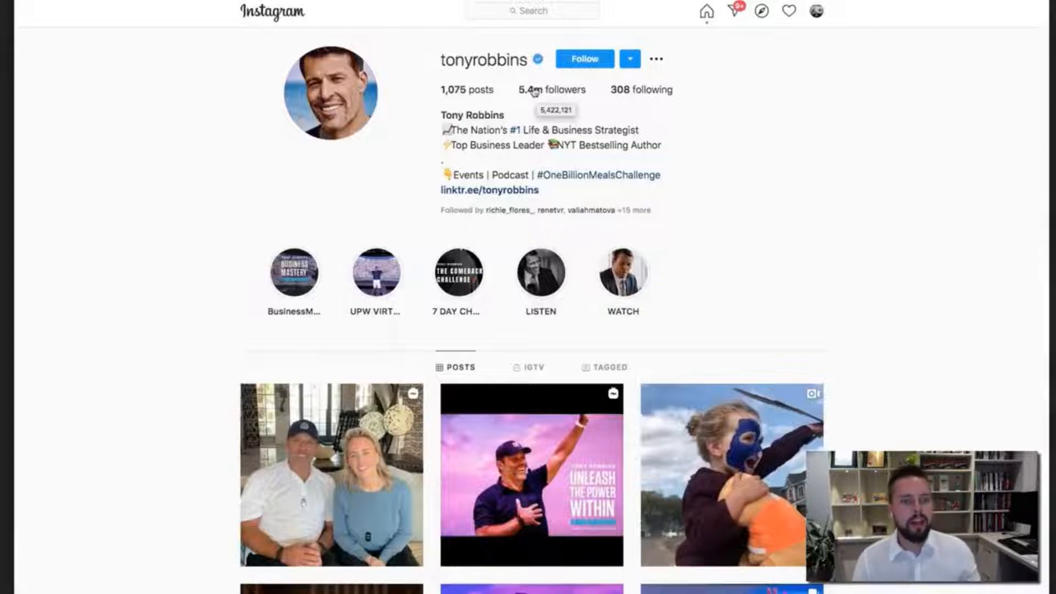
{"action": "mouse_move", "coordinate": [562, 93]}
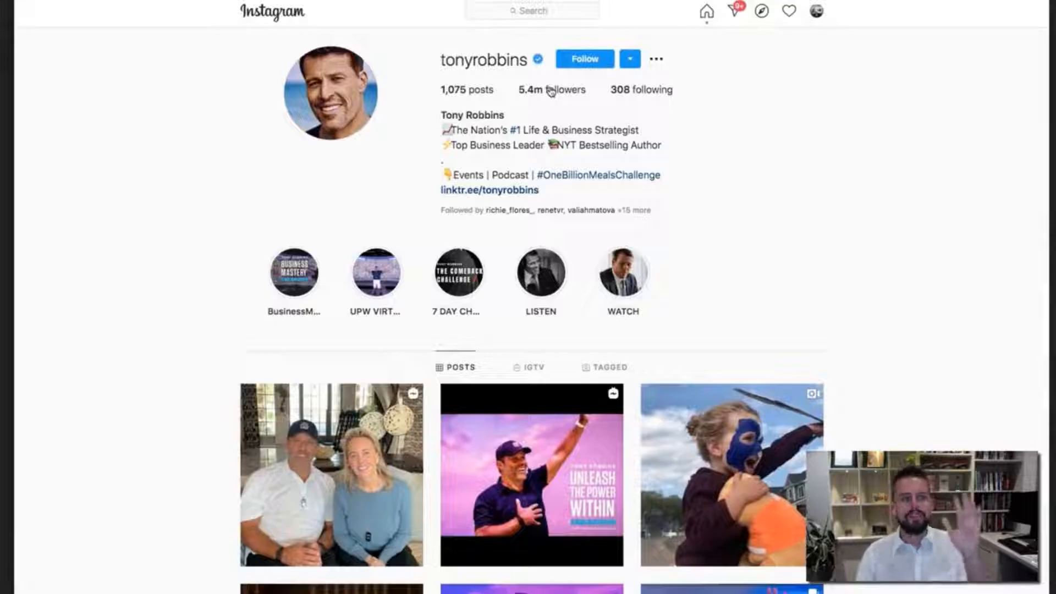
Open tonyrobbins' 5.4m followers list and scroll through the Followers dialog
{"action": "left_click", "coordinate": [552, 90]}
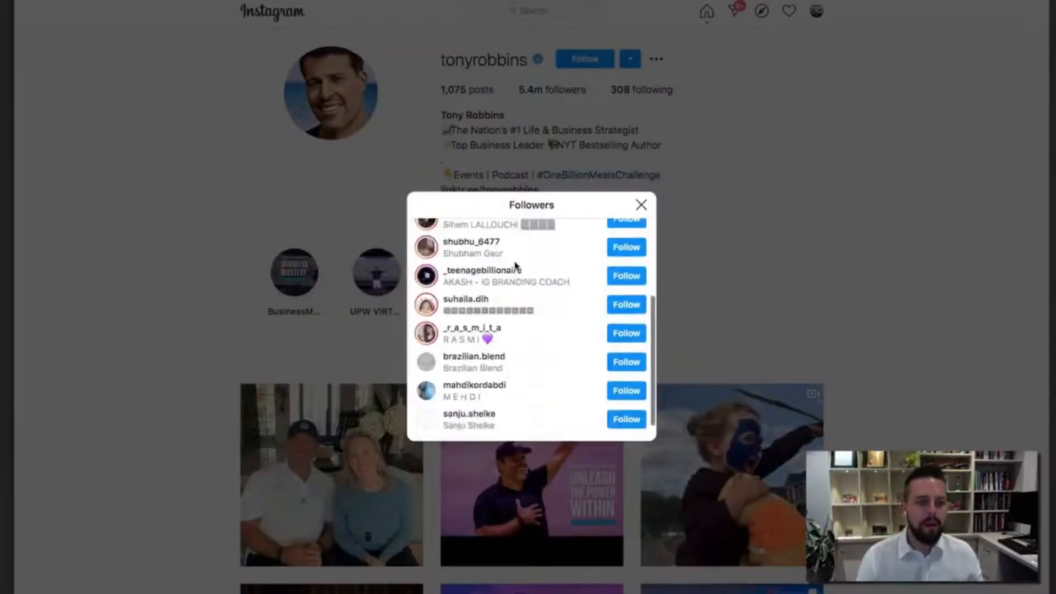
{"action": "scroll", "scroll_direction": "down", "scroll_amount": 3}
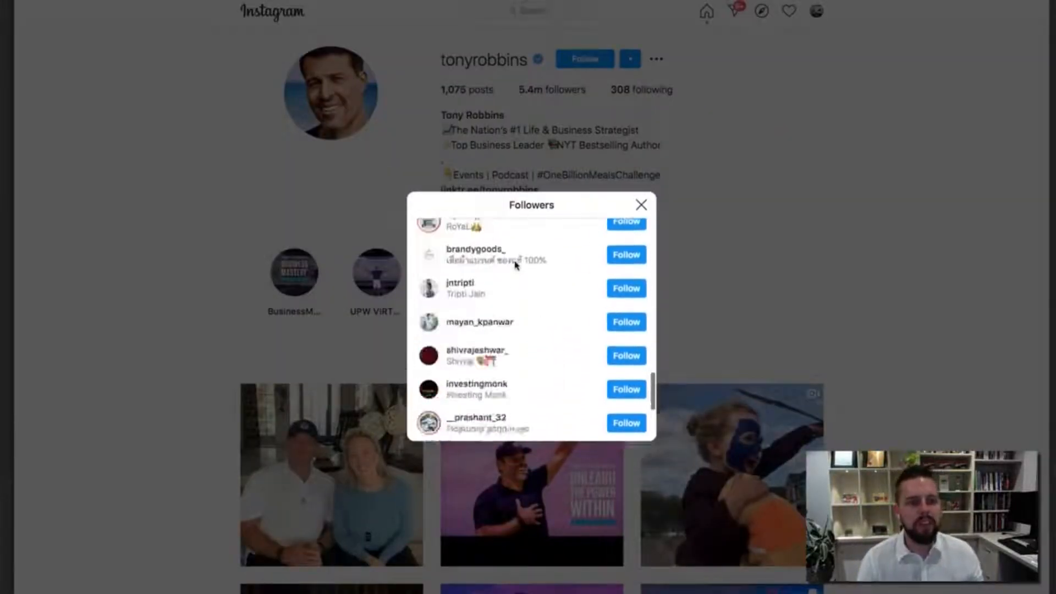
{"action": "scroll", "scroll_direction": "down", "scroll_amount": 3}
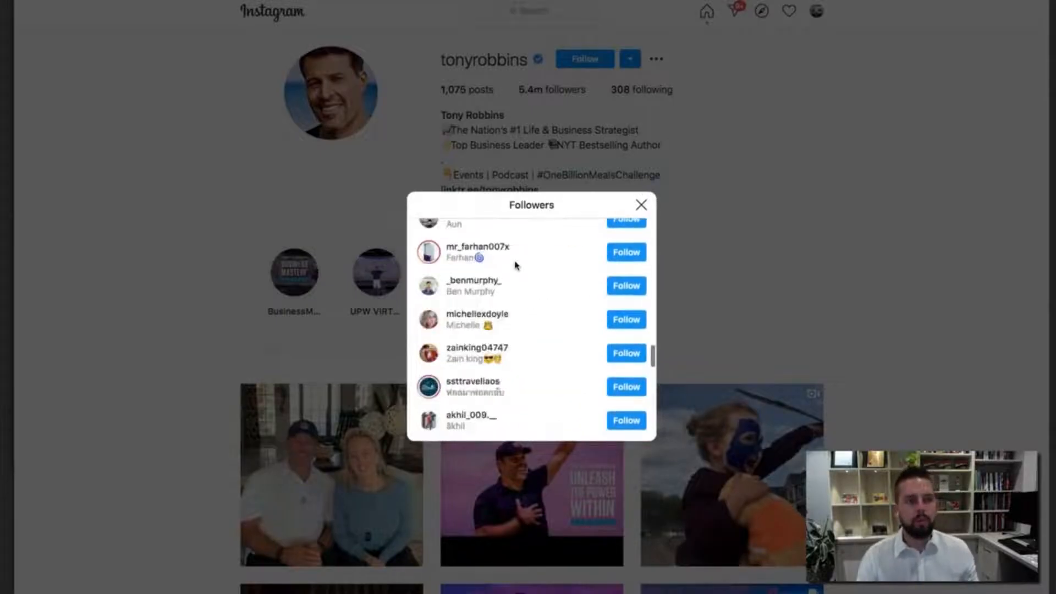
{"action": "scroll", "scroll_direction": "down", "scroll_amount": 3}
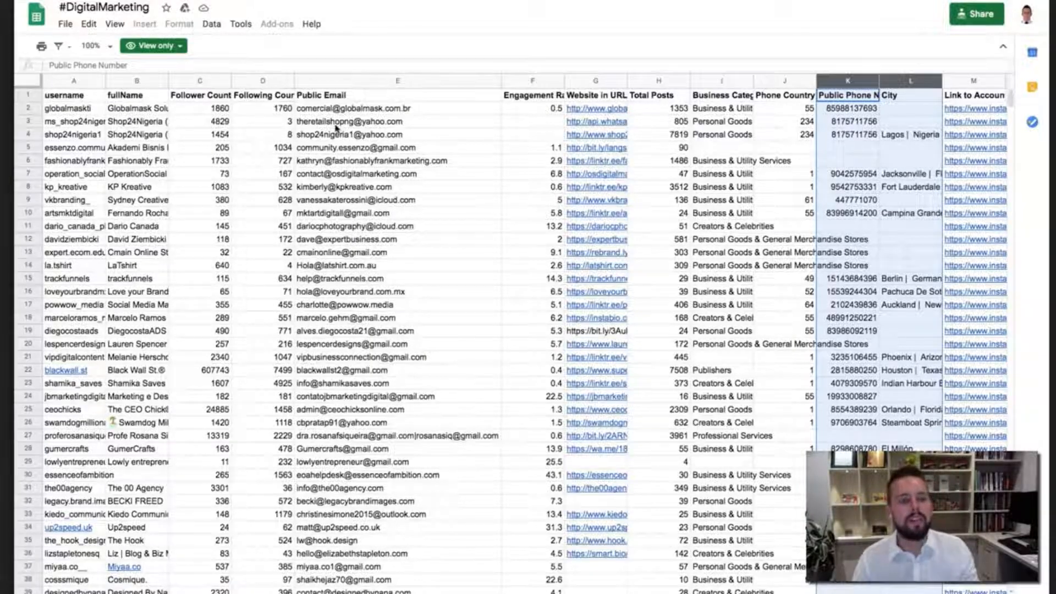
{"action": "mouse_move", "coordinate": [781, 100]}
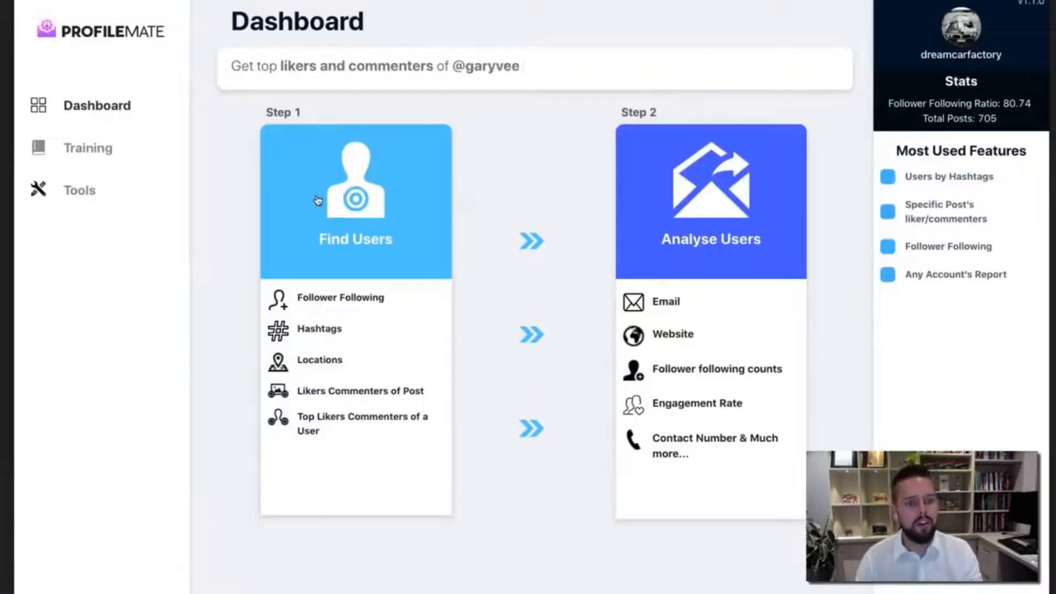
Choose 'View any other Account's Analytics' and select tonyrobbins as the target account
{"action": "left_click", "coordinate": [355, 198]}
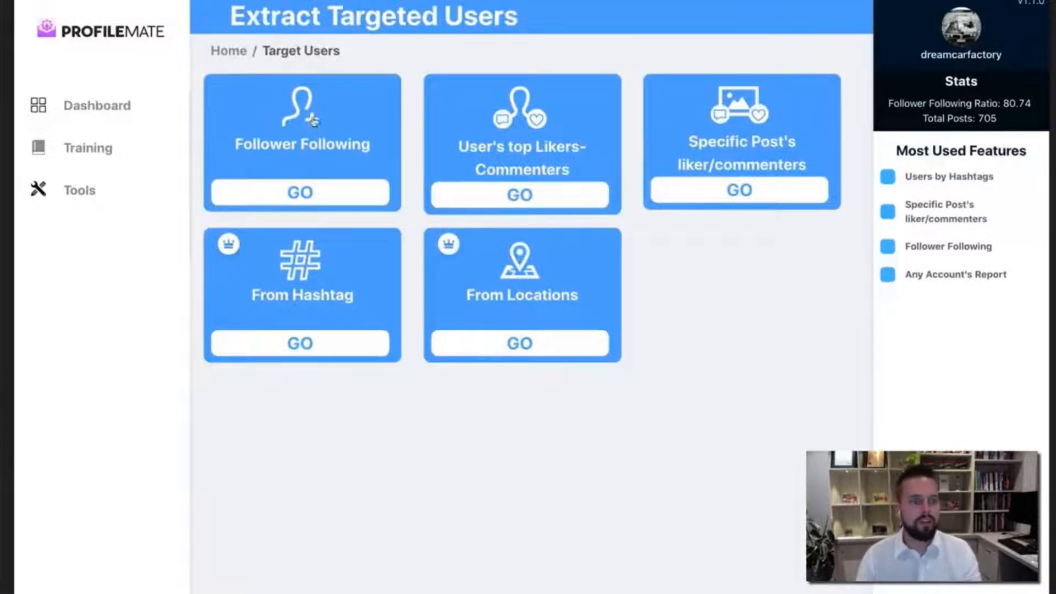
{"action": "mouse_move", "coordinate": [627, 138]}
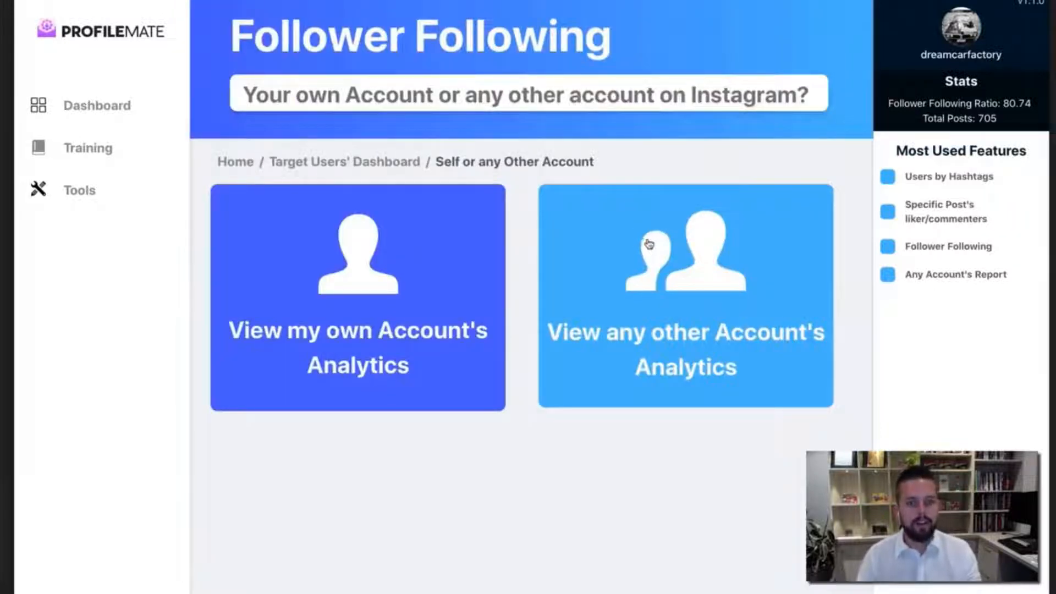
{"action": "left_click", "coordinate": [685, 297]}
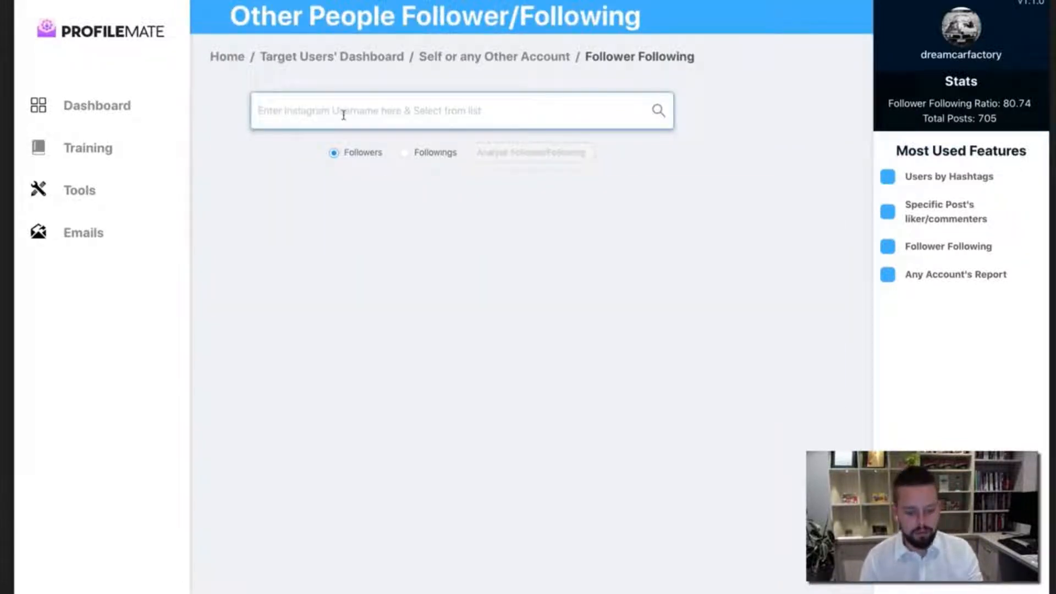
{"action": "type", "text": "tonyrobbins"}
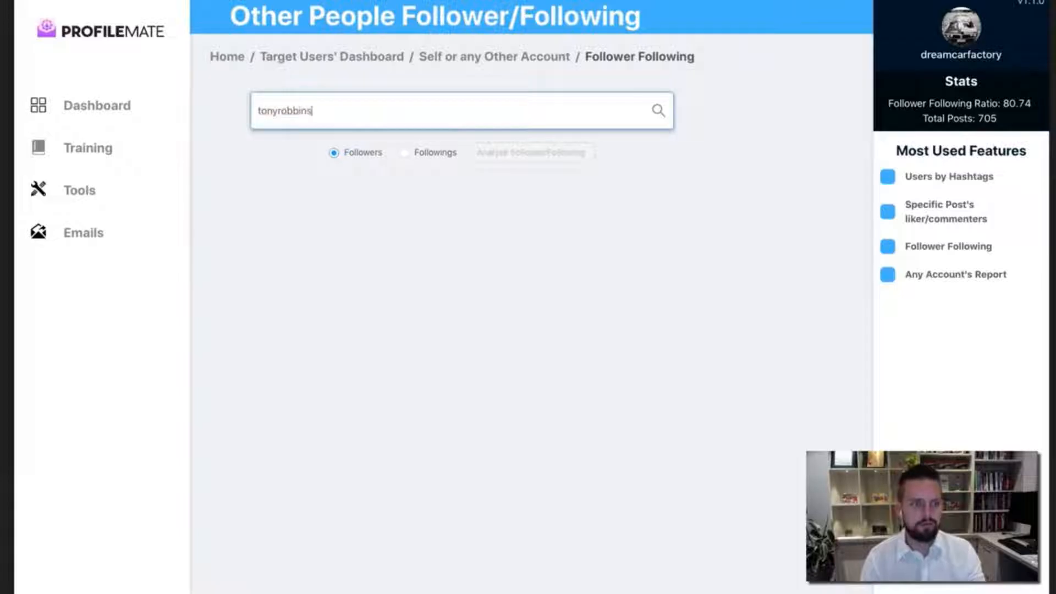
{"action": "left_click", "coordinate": [658, 110]}
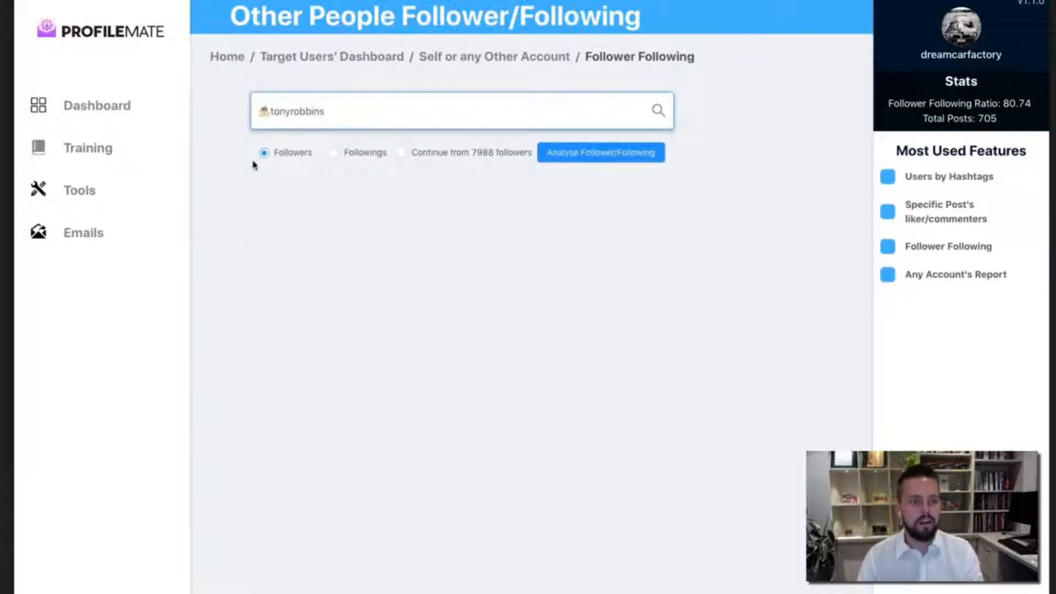
Run 'Analyse Follower/Following' on tonyrobbins and scroll the discovered followers list
{"action": "left_click", "coordinate": [600, 152]}
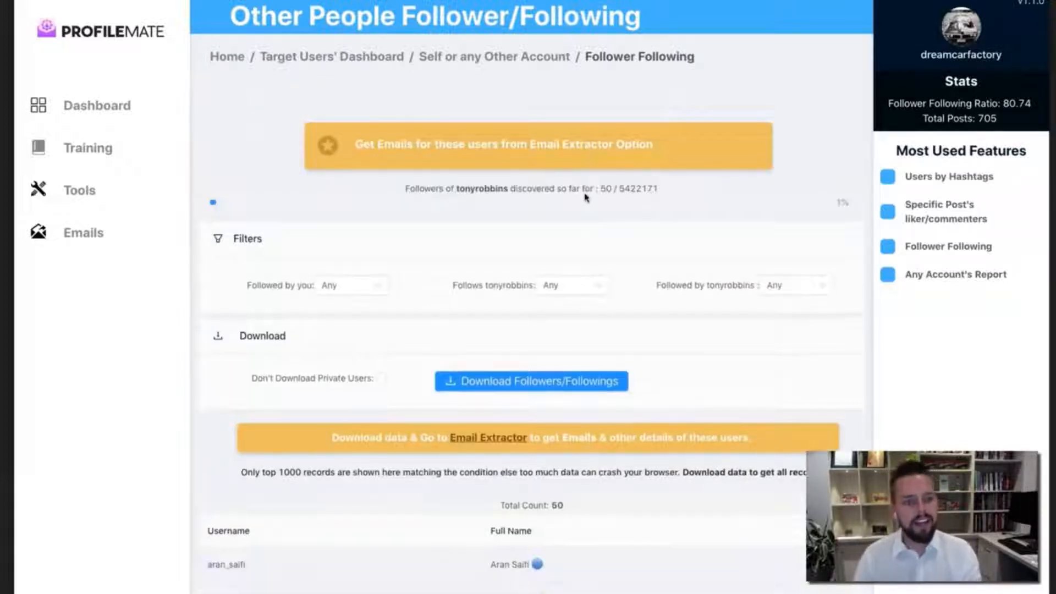
{"action": "scroll", "scroll_direction": "down", "scroll_amount": 3}
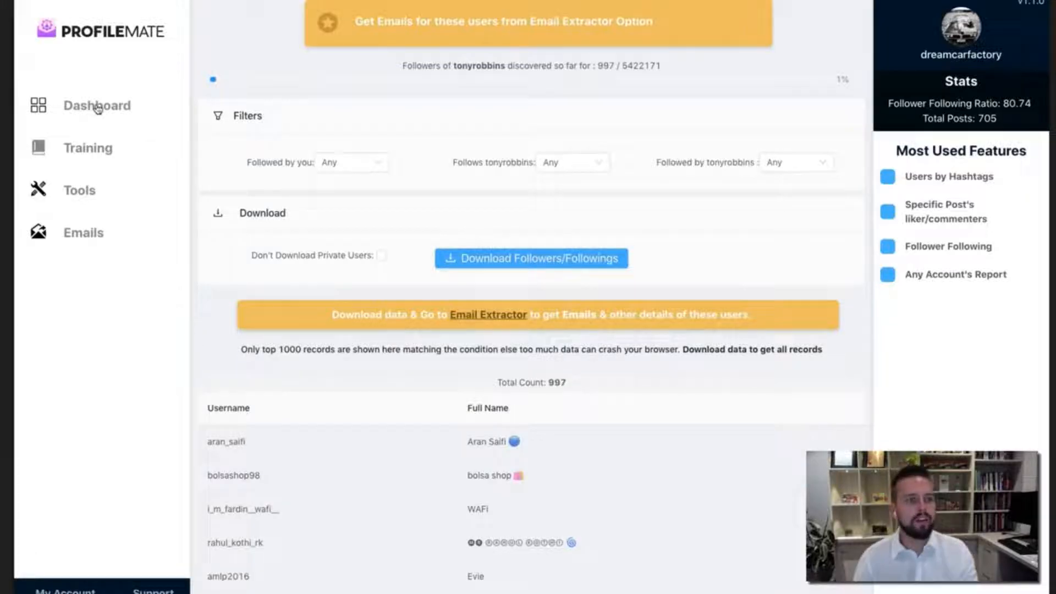
{"action": "left_click", "coordinate": [97, 105]}
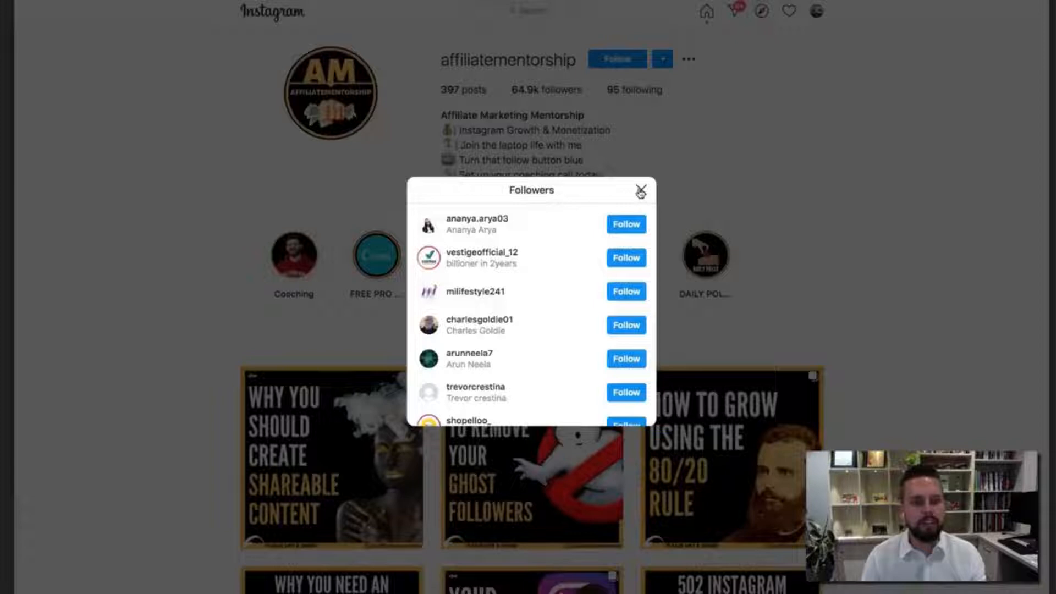
Close the affiliatementorship followers list and scroll the #DigitalMarketing sheet's scraped contacts
{"action": "left_click", "coordinate": [640, 190]}
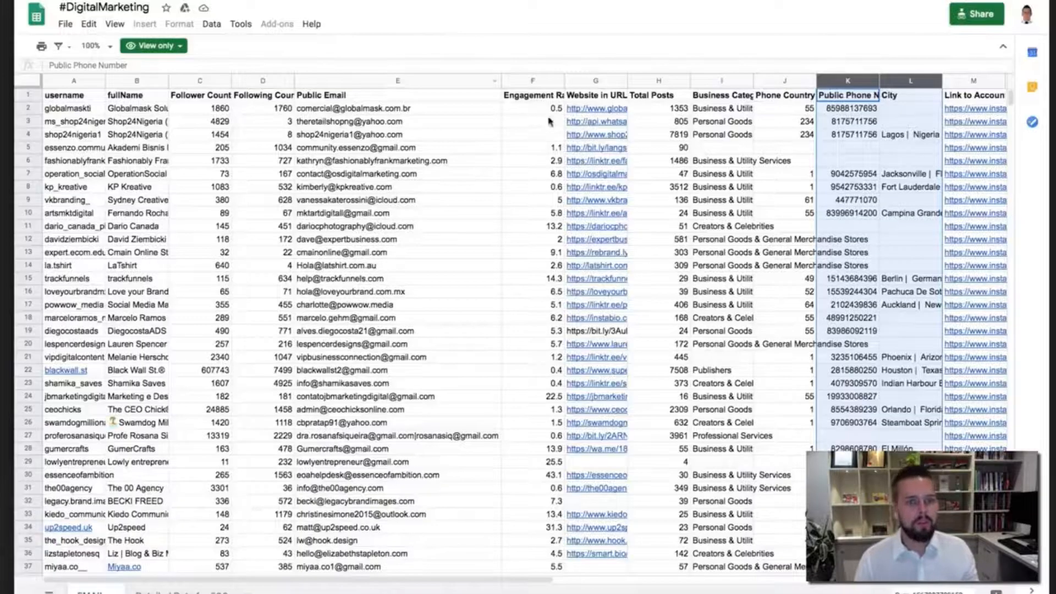
{"action": "scroll", "scroll_direction": "down", "scroll_amount": 3}
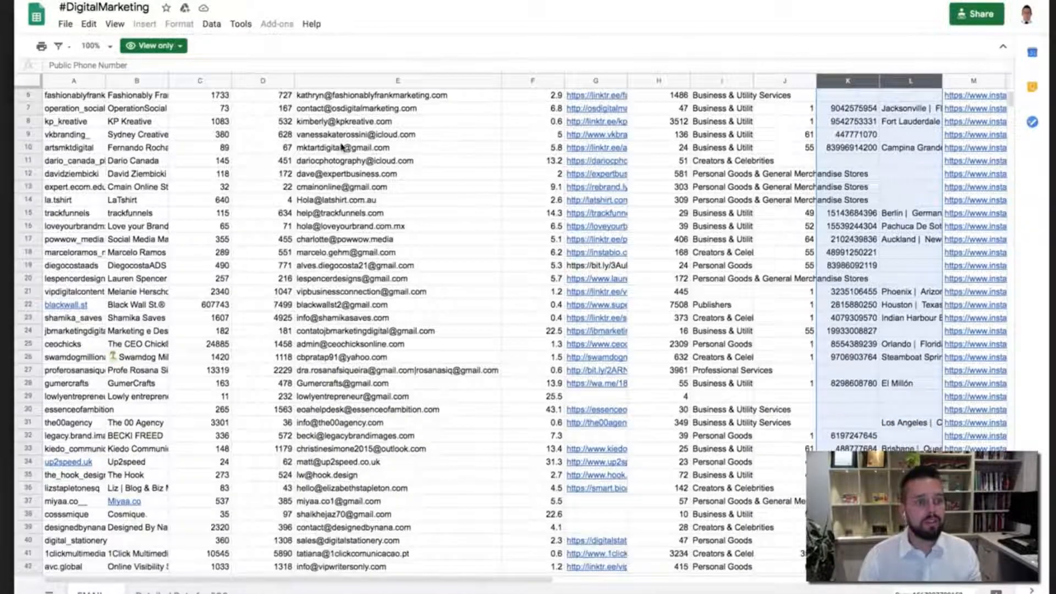
{"action": "scroll", "scroll_direction": "down", "scroll_amount": 3}
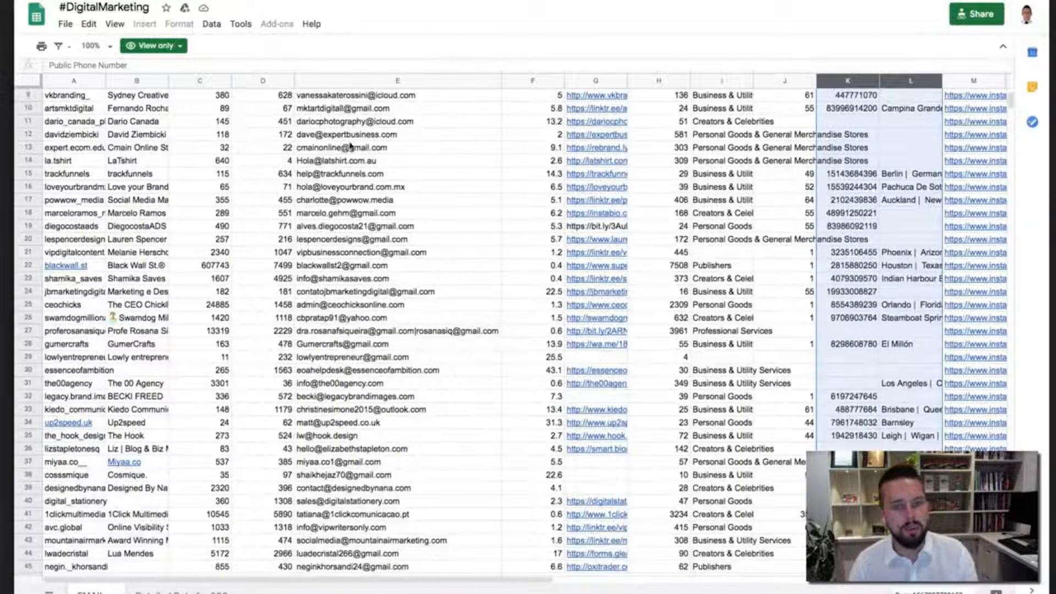
{"action": "mouse_move", "coordinate": [774, 119]}
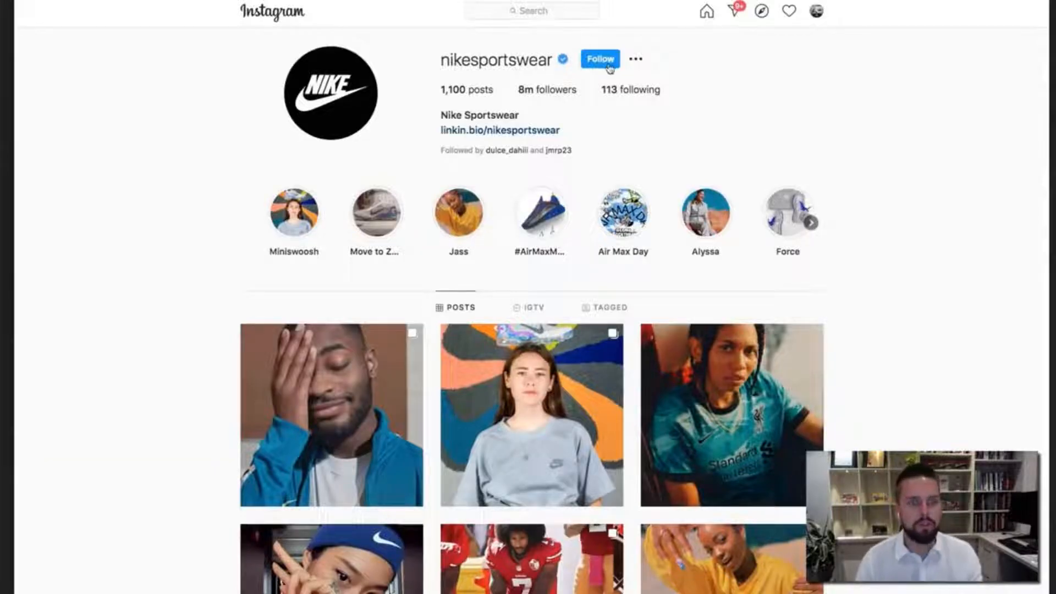
Scroll through the 'Liker of Nike's Post for Black Lives Matter' sheet
{"action": "scroll", "scroll_direction": "down", "scroll_amount": 3}
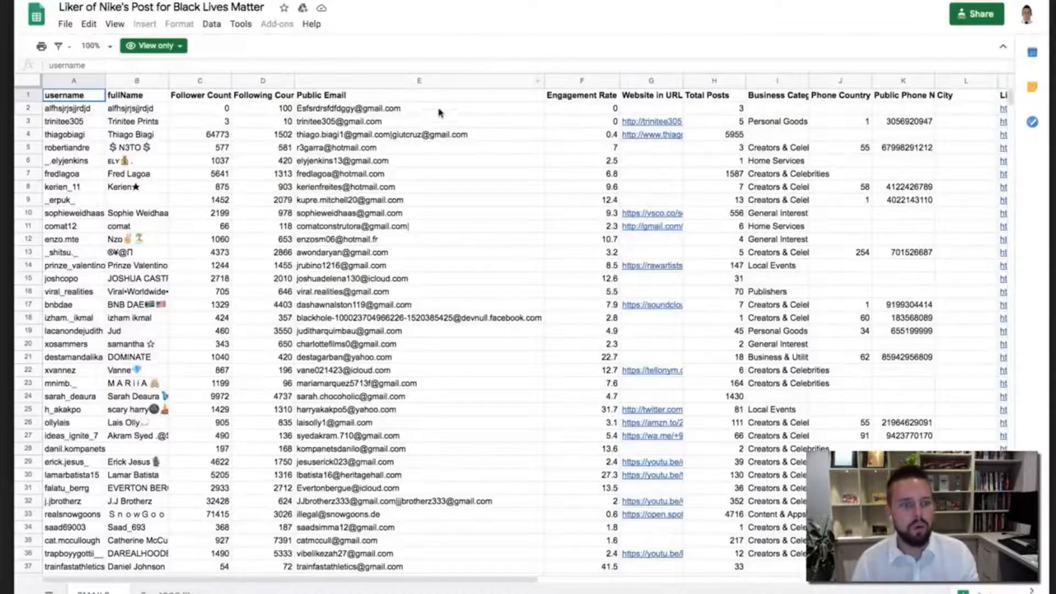
{"action": "mouse_move", "coordinate": [461, 127]}
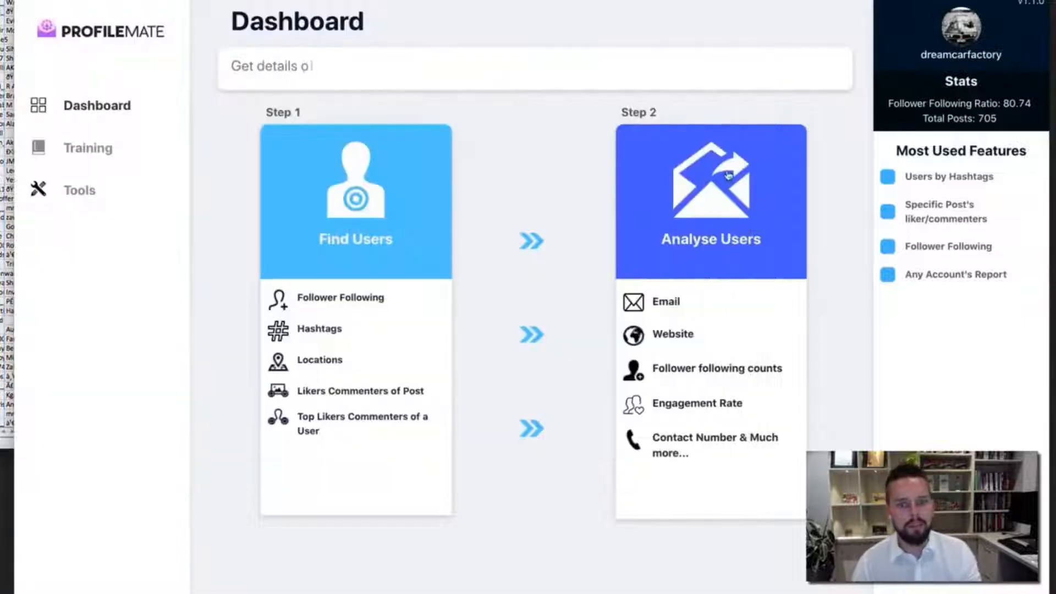
Paste the 849 usernames into Email Extractor, submit, and name the batch 'tonyrobbins'
{"action": "left_click", "coordinate": [665, 300]}
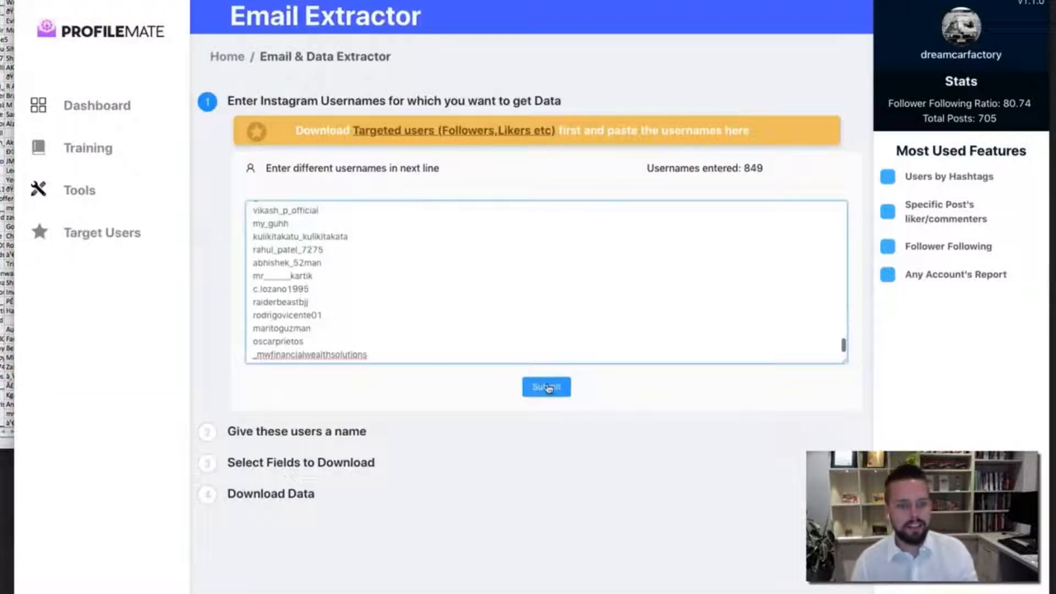
{"action": "left_click", "coordinate": [546, 386]}
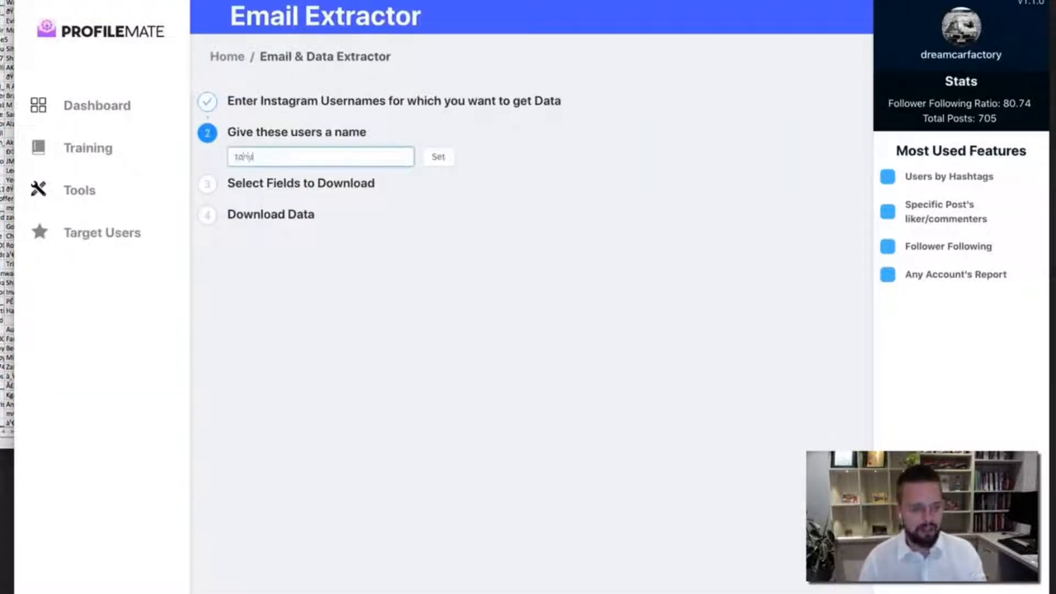
{"action": "type", "text": "tonyrobbins"}
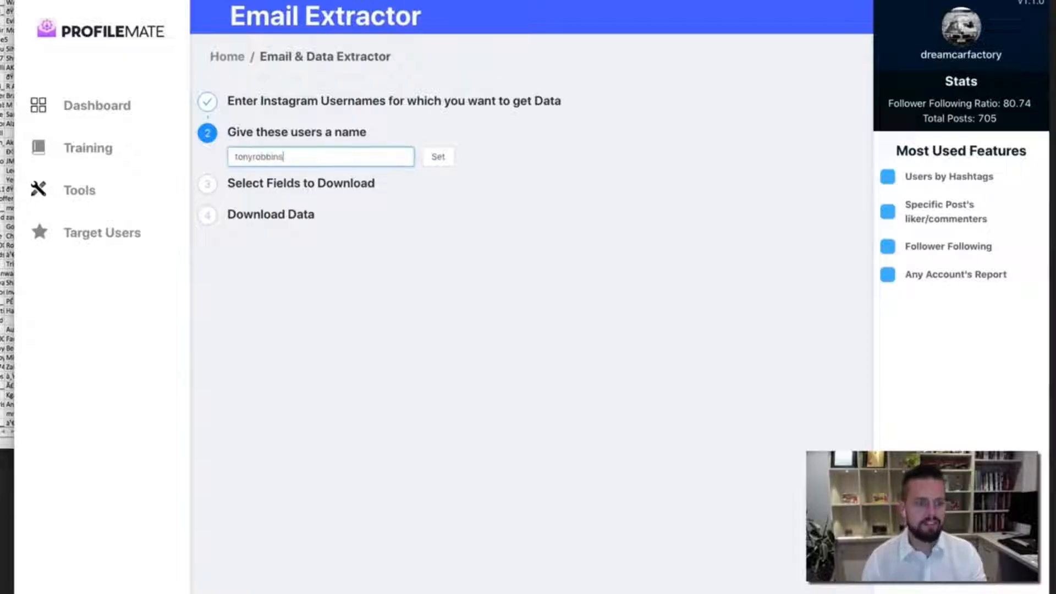
{"action": "left_click", "coordinate": [437, 156]}
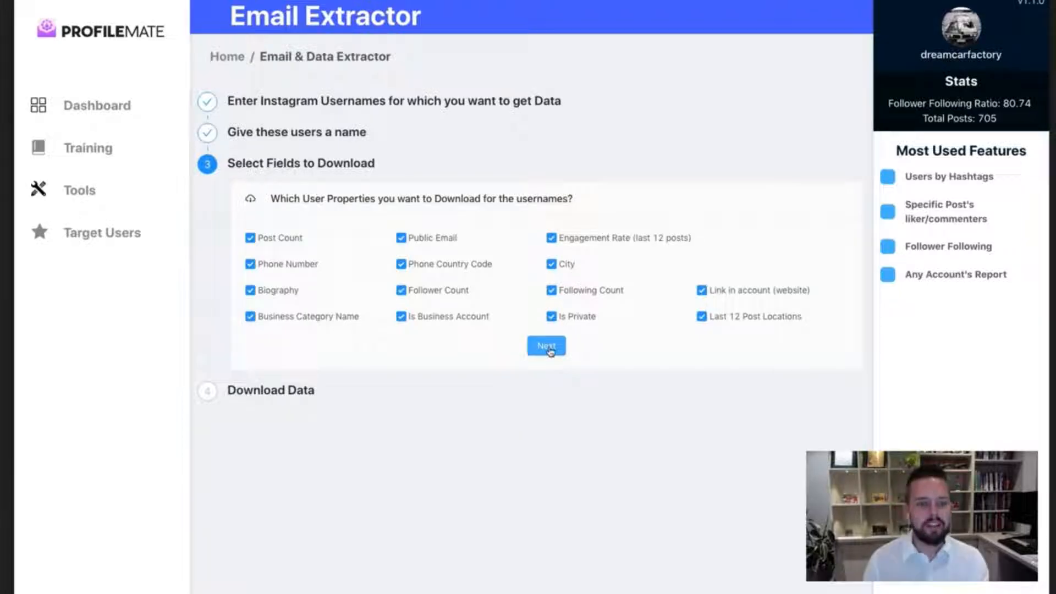
Keep all fields ticked in 'Select Fields to Download' and continue
{"action": "left_click", "coordinate": [546, 345]}
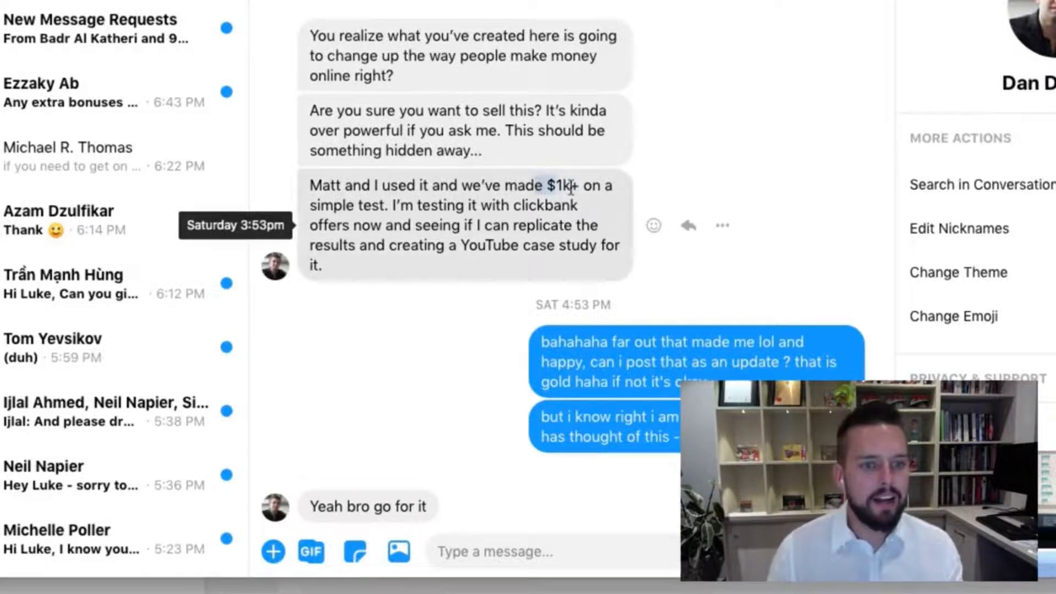
Scroll up the Messenger conversation and enlarge the shared sales-results photo
{"action": "scroll", "scroll_direction": "up", "scroll_amount": 3}
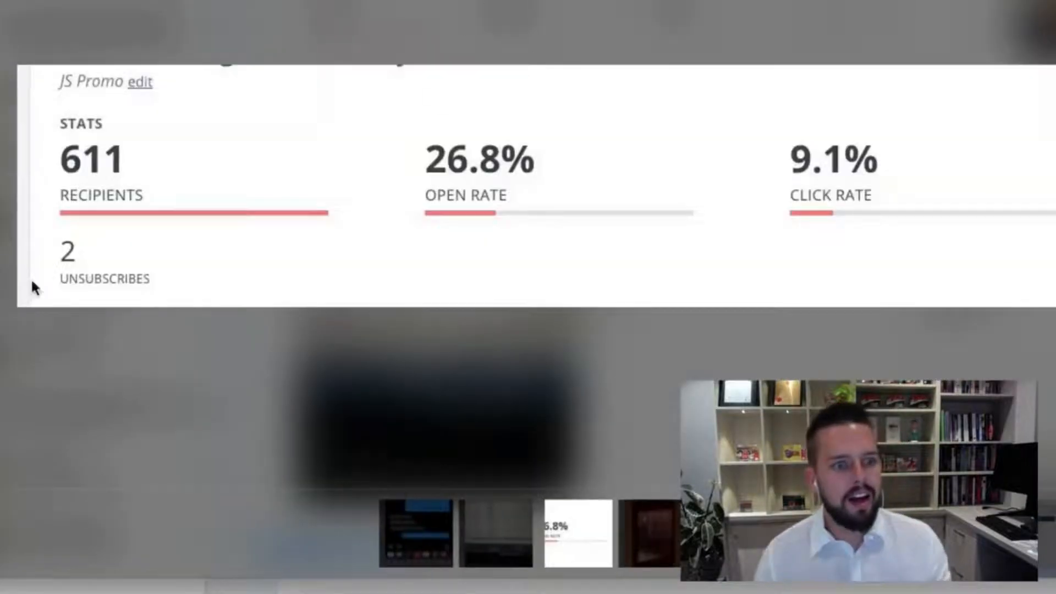
{"action": "mouse_move", "coordinate": [784, 116]}
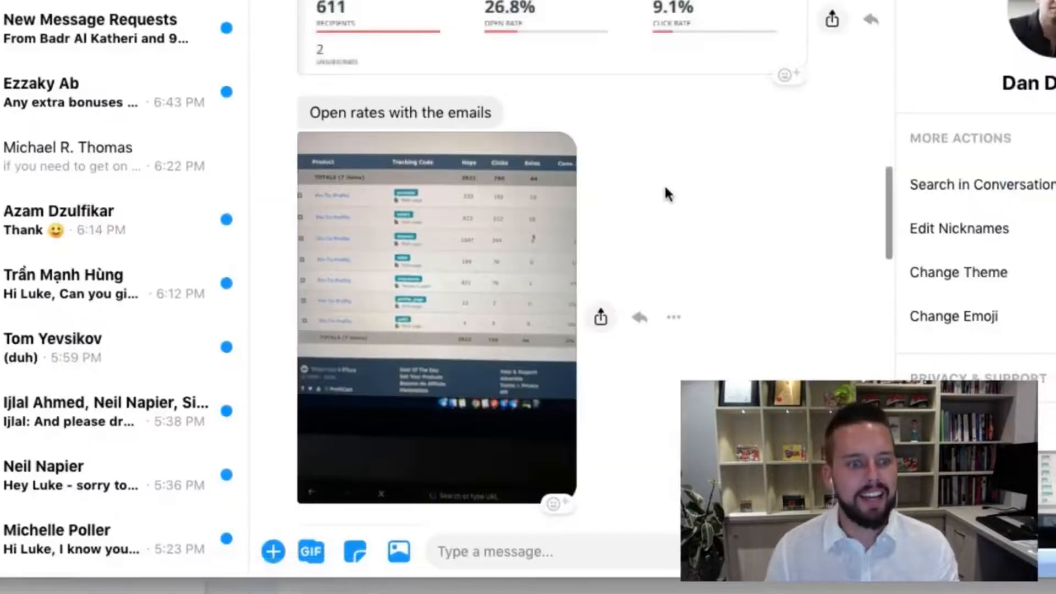
{"action": "left_click", "coordinate": [436, 317]}
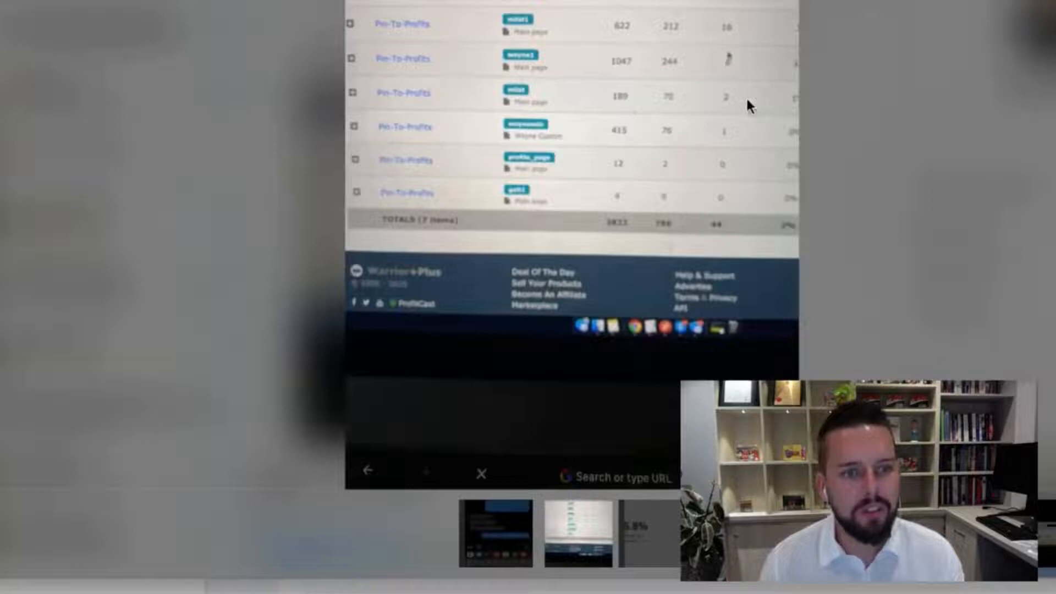
{"action": "mouse_move", "coordinate": [1000, 137]}
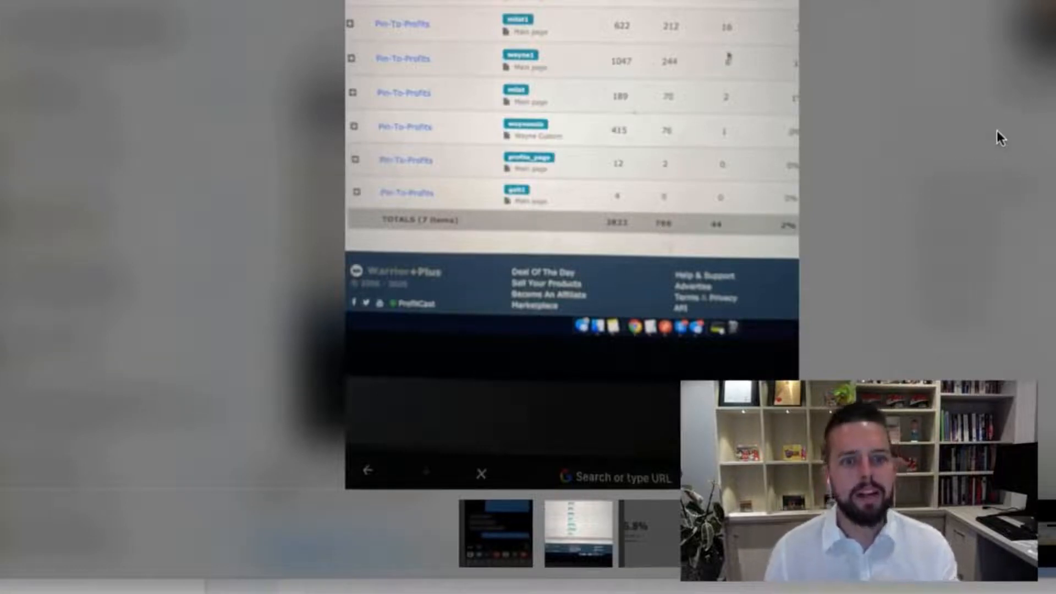